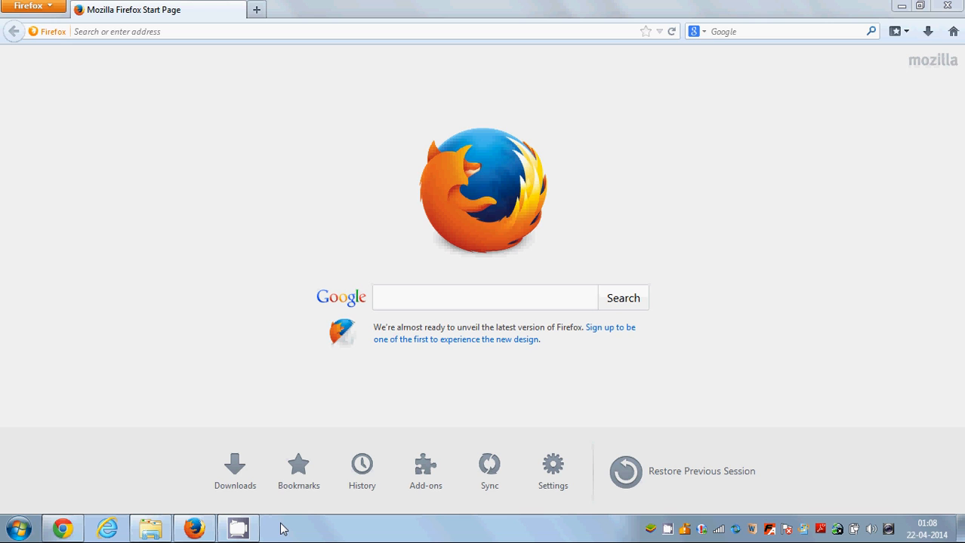
pyautogui.moveTo(278, 337)
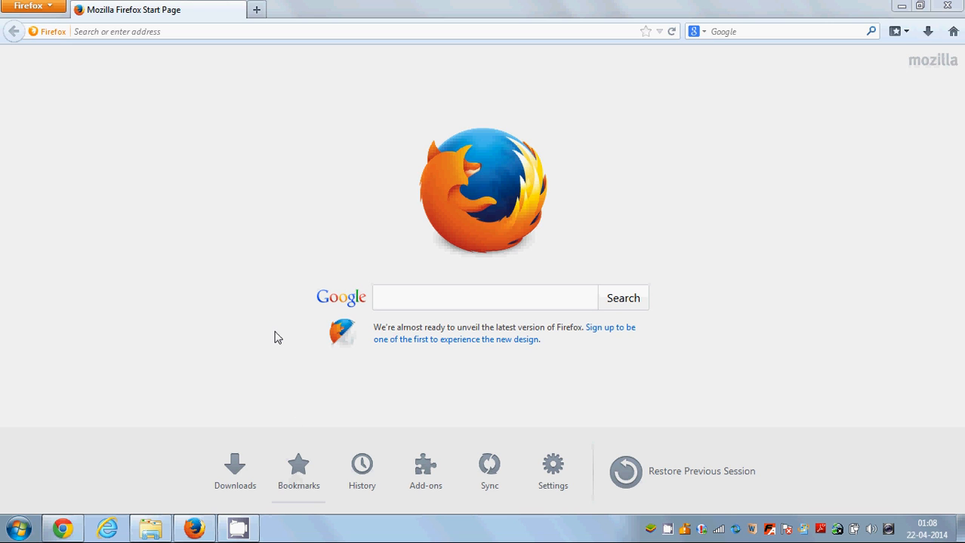
pyautogui.moveTo(470, 94)
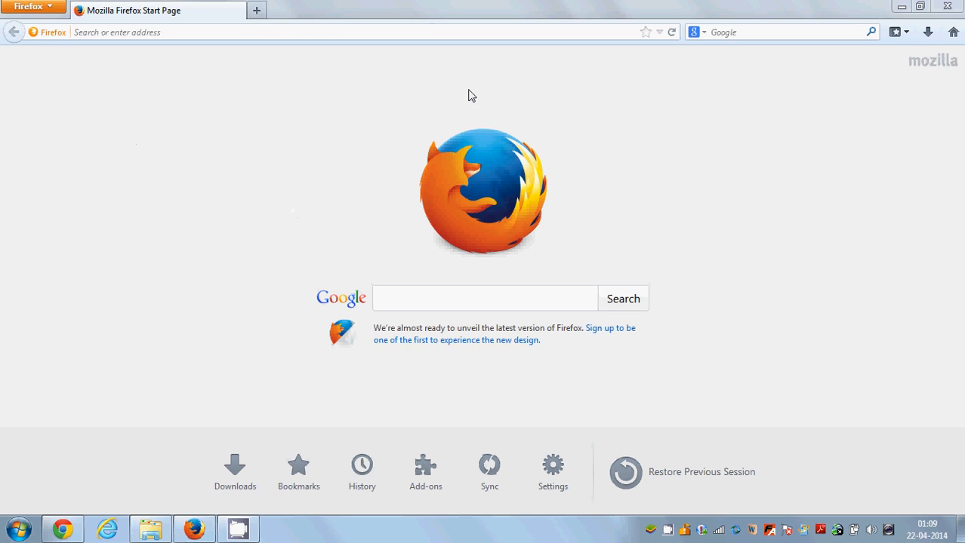
# Step: Enter 'bluestacks' in the Firefox start-page Google search box
pyautogui.click(484, 298)
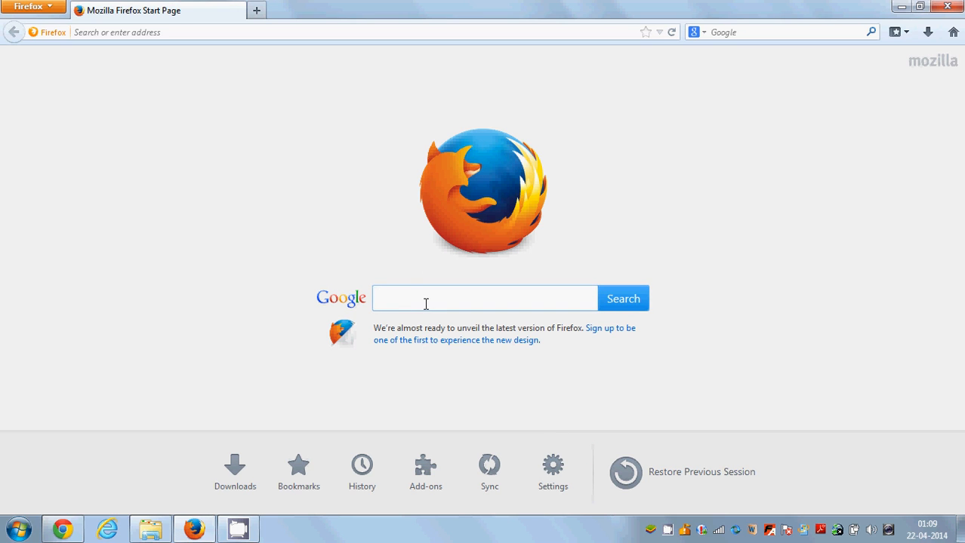
pyautogui.write('bl')
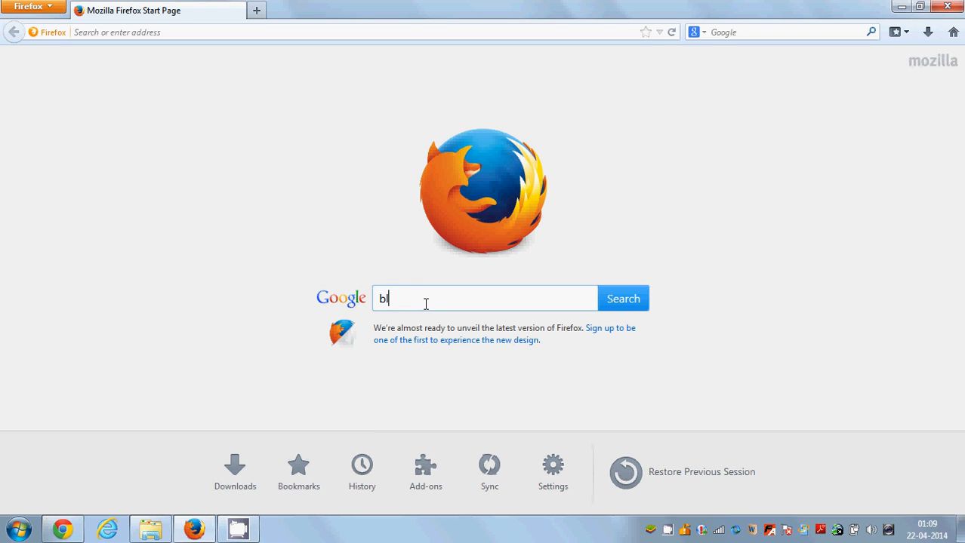
pyautogui.write('ue')
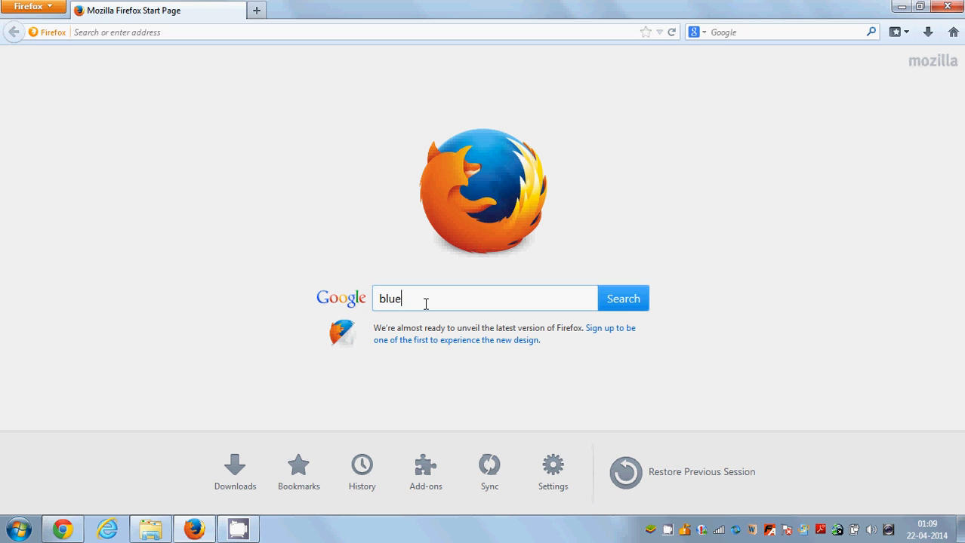
pyautogui.write('stacks')
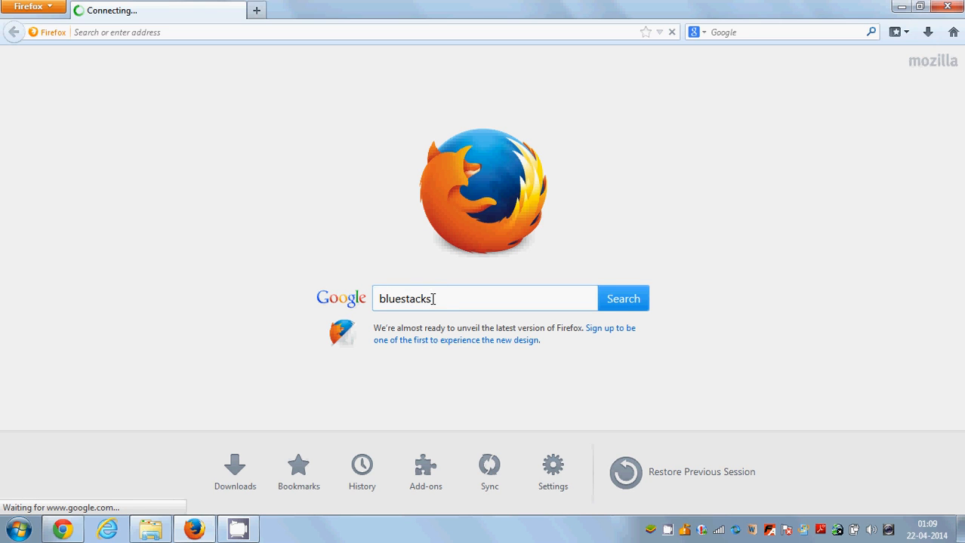
pyautogui.click(622, 299)
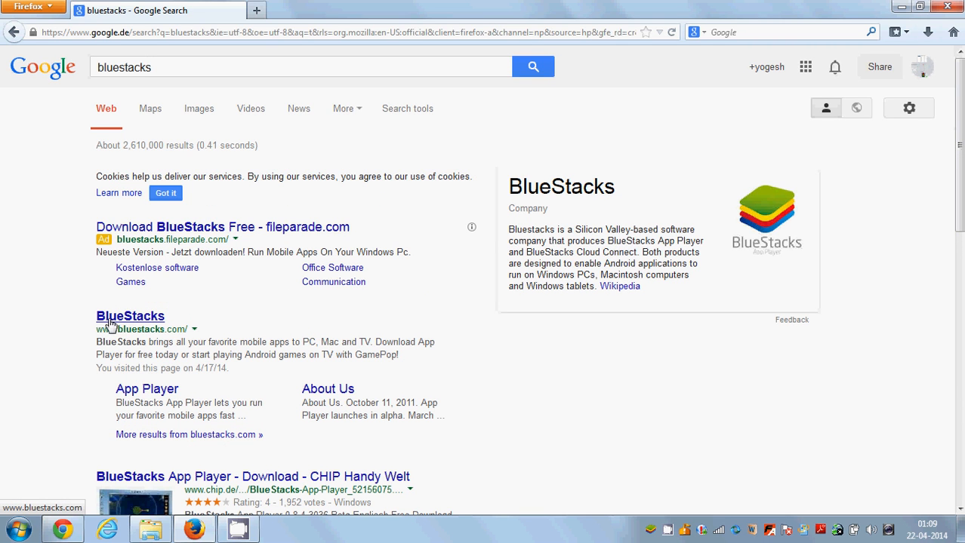
pyautogui.moveTo(151, 326)
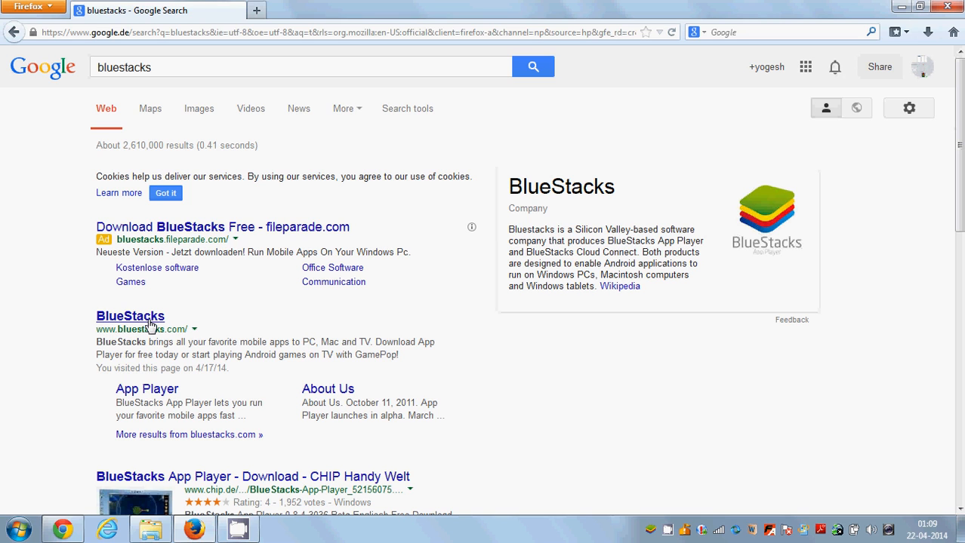
pyautogui.click(130, 317)
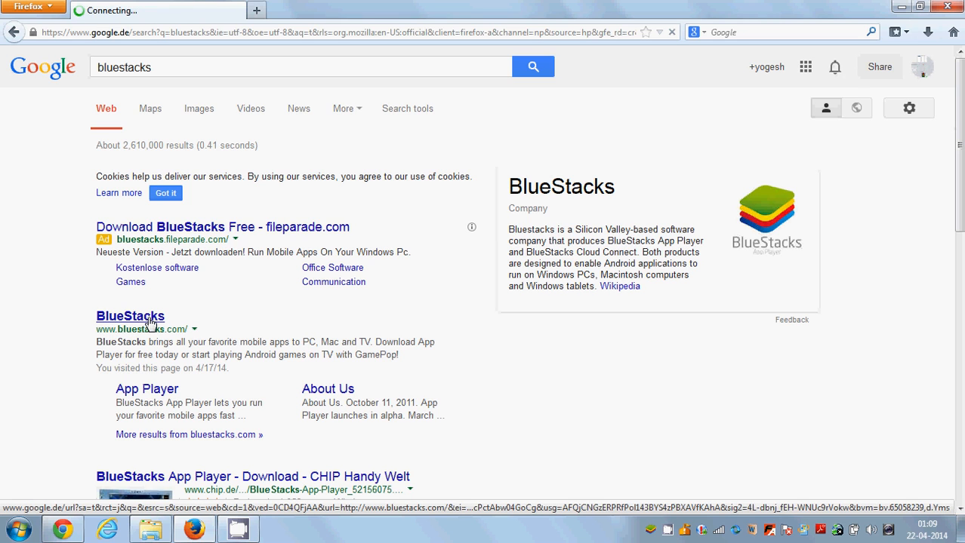
# Step: Let bluestacks.com load to the homepage with App Player downloads for Windows and Mac
pyautogui.click(130, 317)
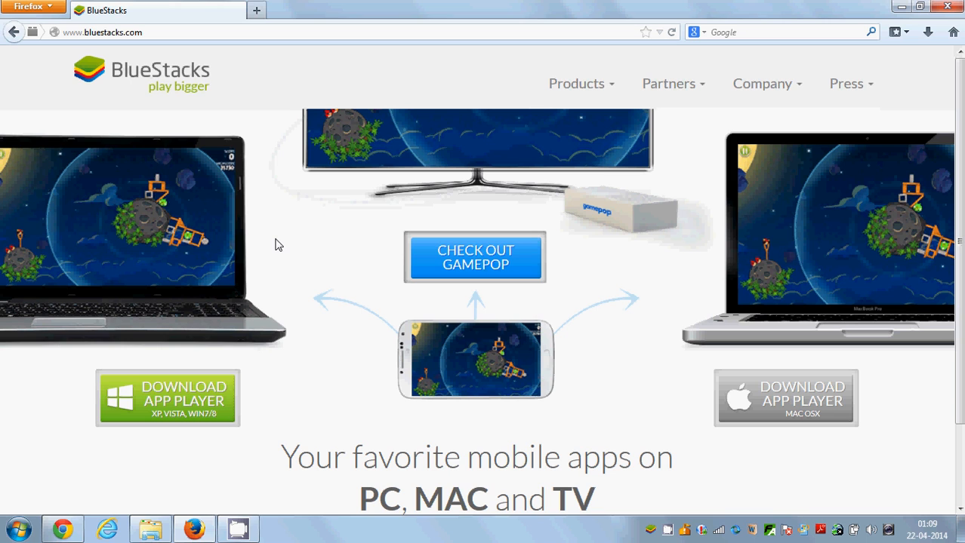
pyautogui.moveTo(359, 249)
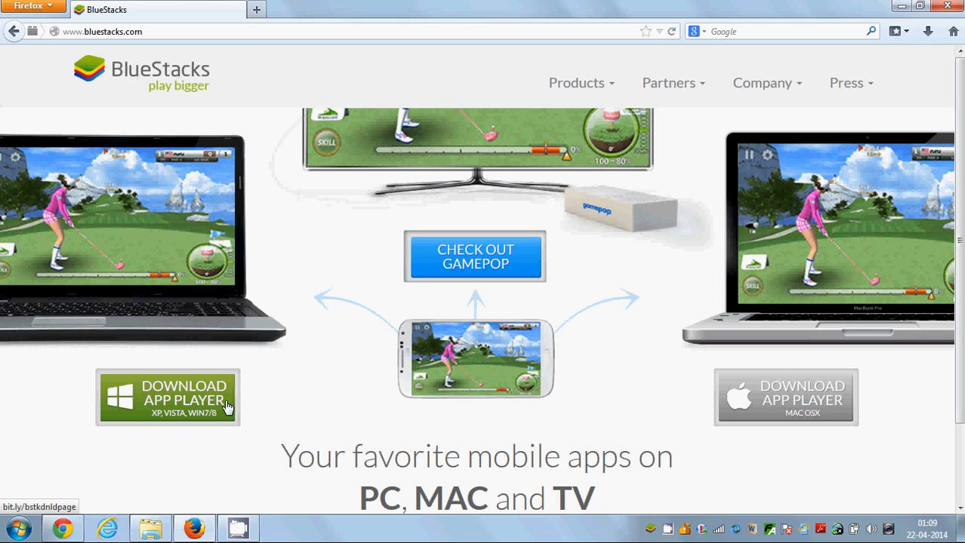
pyautogui.moveTo(169, 401)
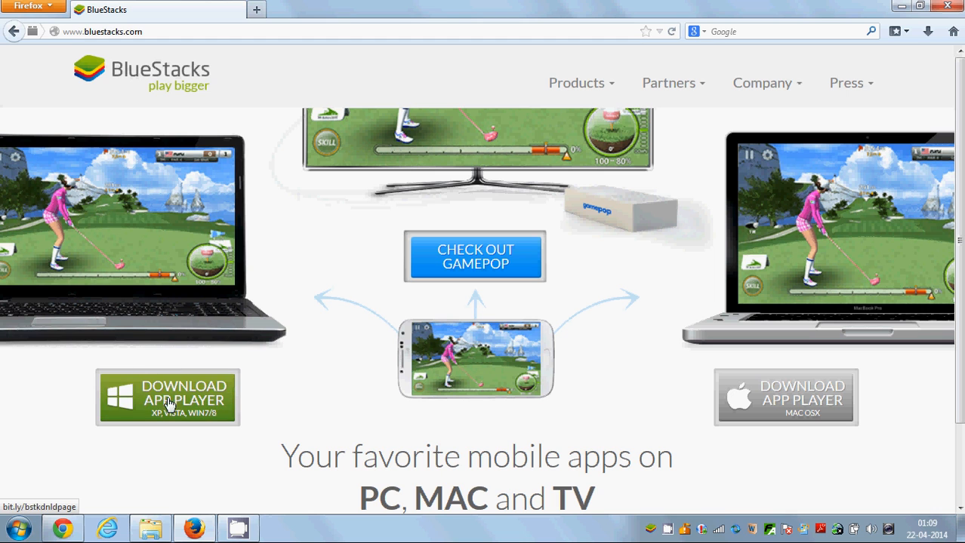
pyautogui.moveTo(204, 396)
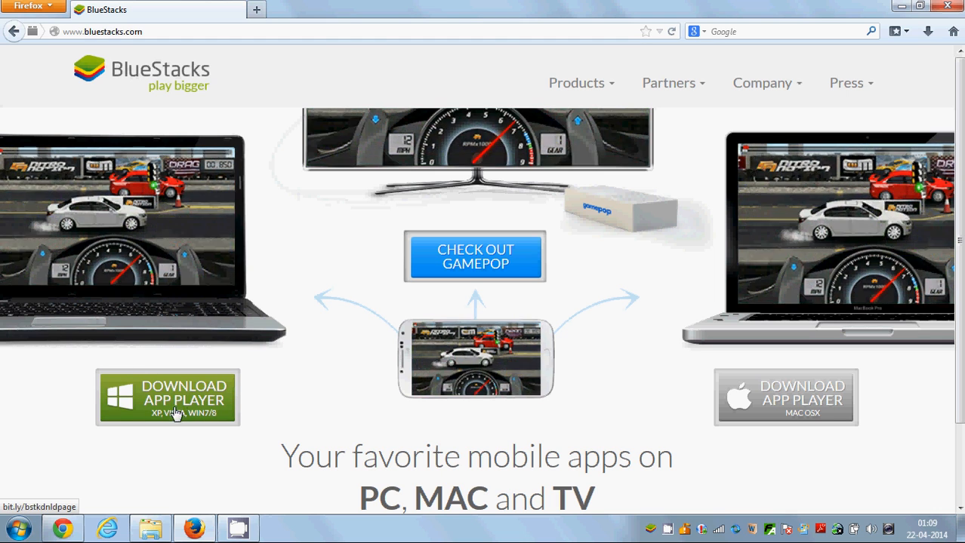
pyautogui.moveTo(172, 401)
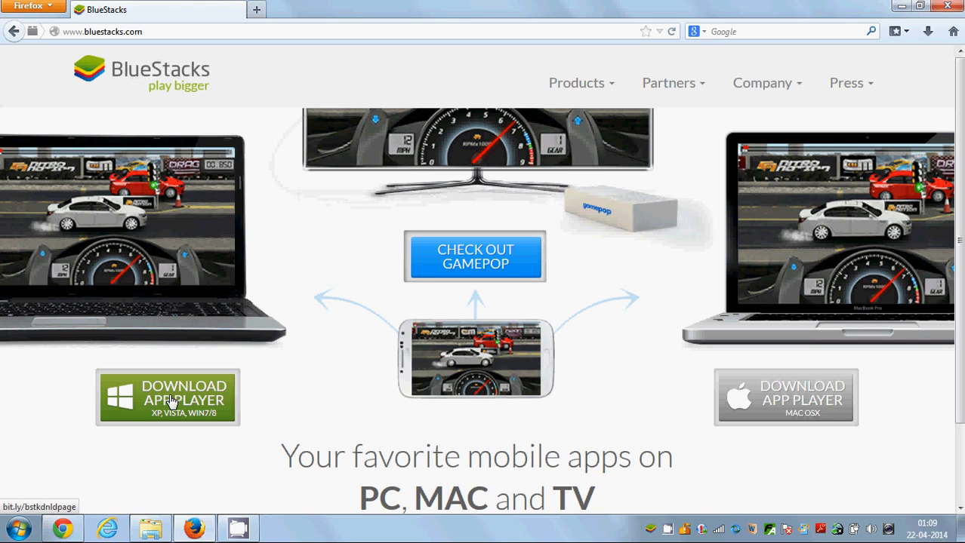
pyautogui.moveTo(186, 396)
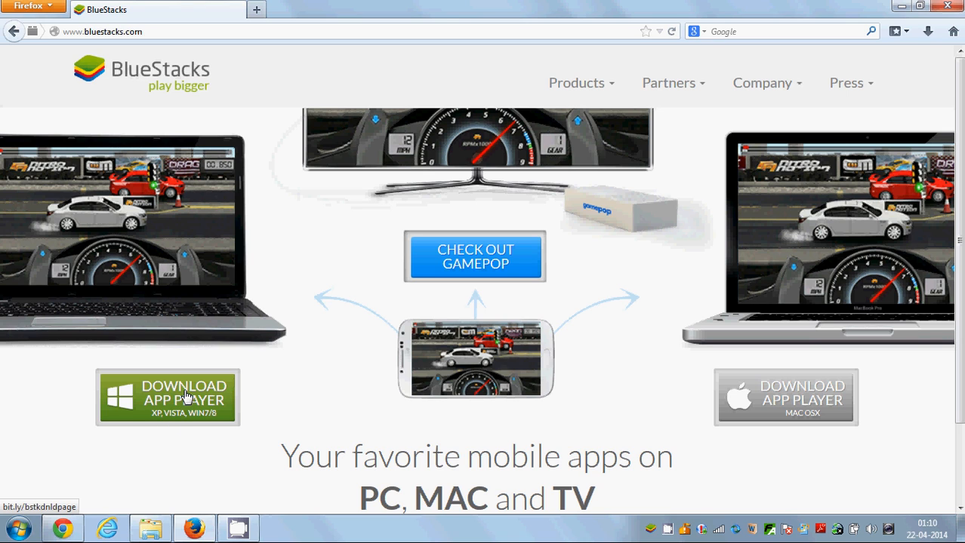
pyautogui.moveTo(284, 396)
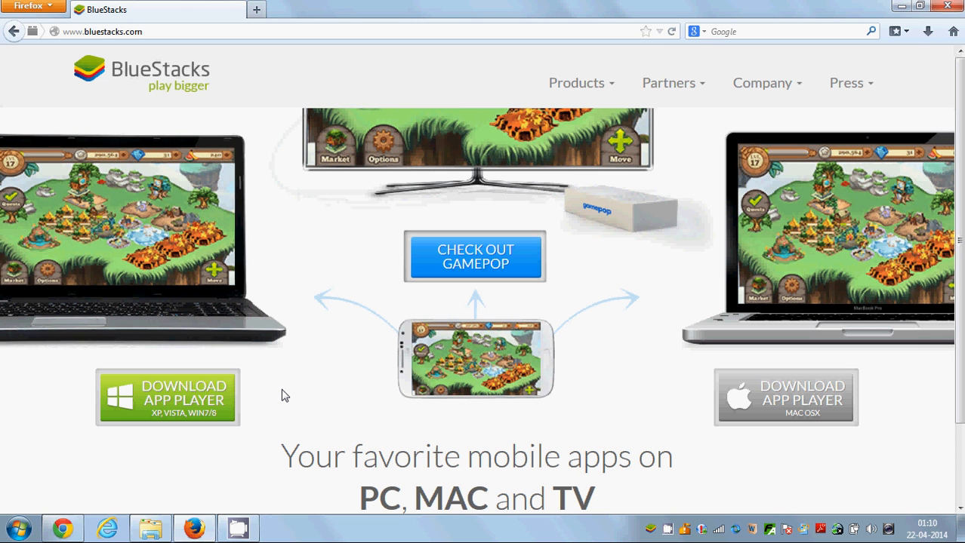
pyautogui.moveTo(314, 364)
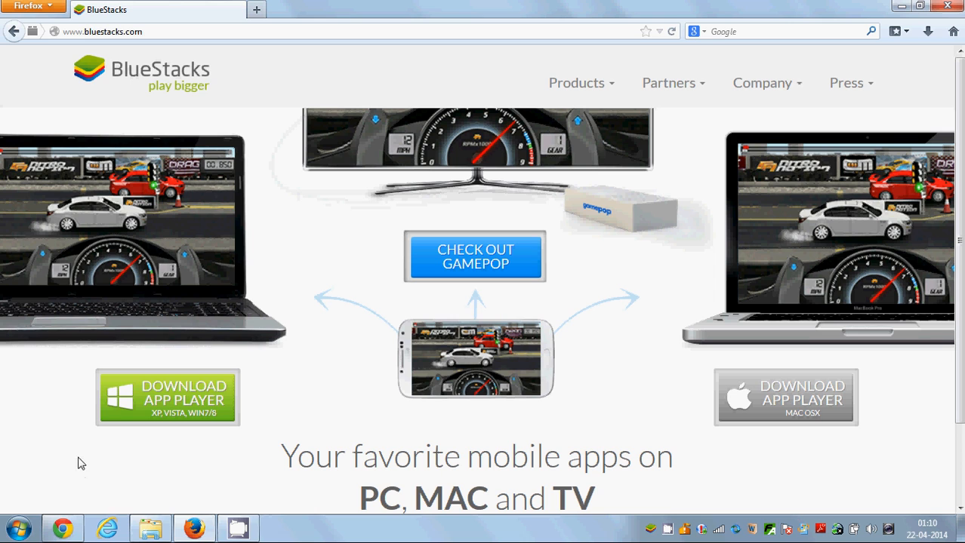
pyautogui.moveTo(15, 525)
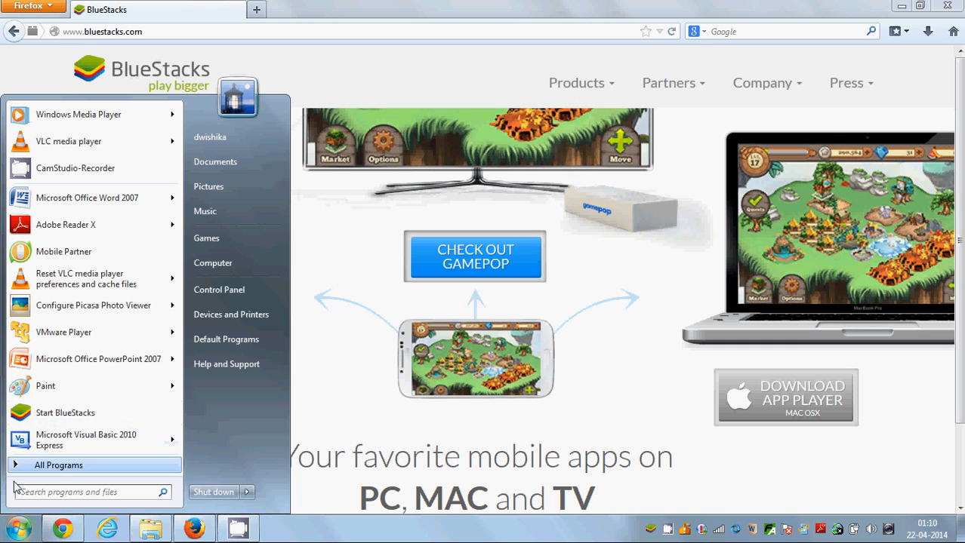
pyautogui.moveTo(62, 422)
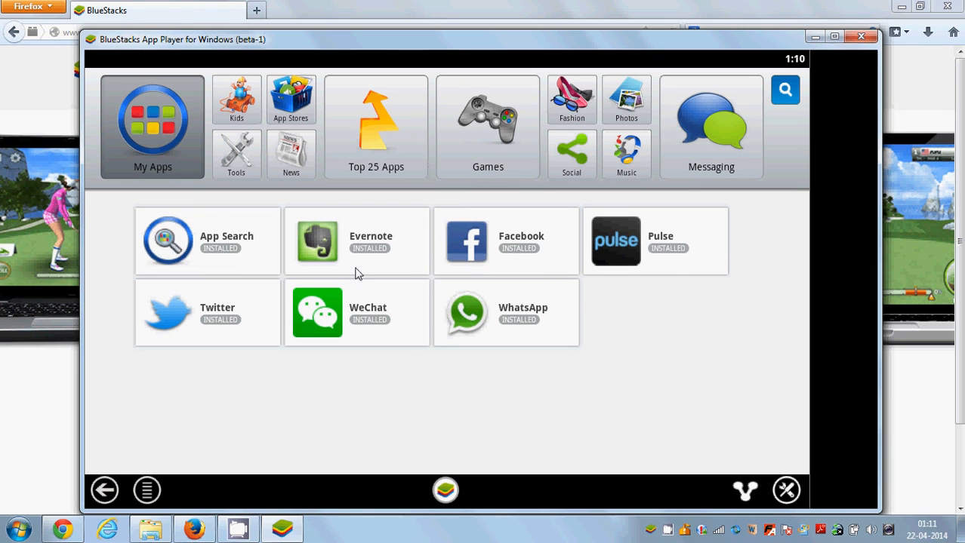
pyautogui.moveTo(522, 299)
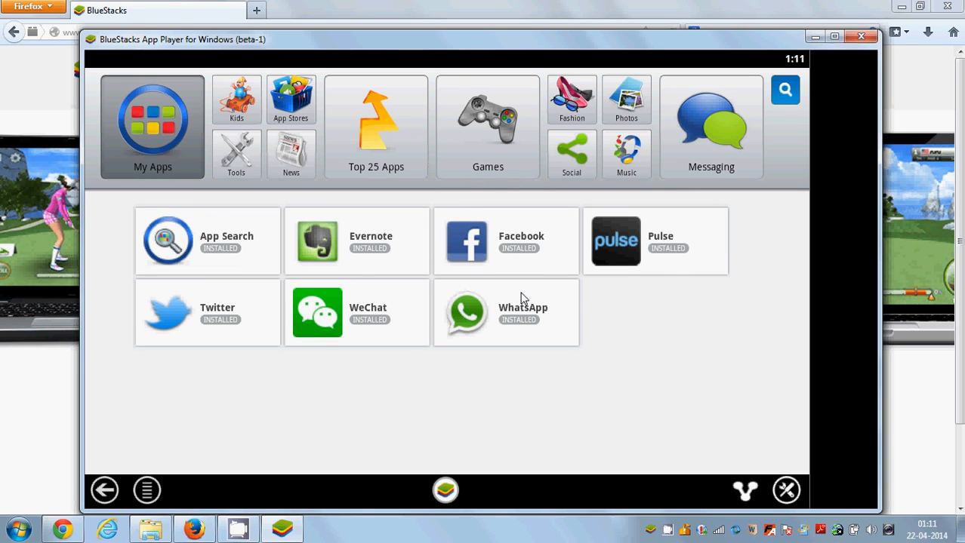
pyautogui.moveTo(414, 129)
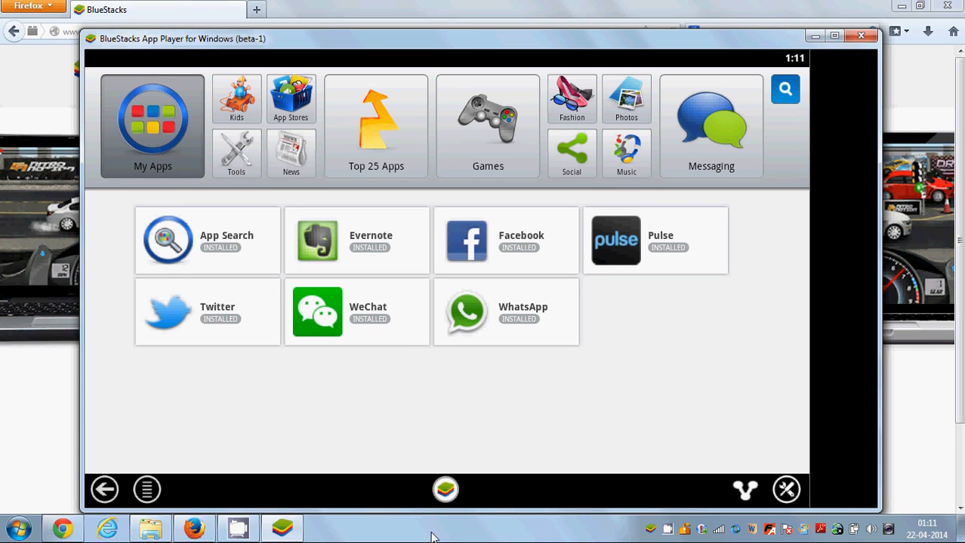
pyautogui.moveTo(372, 151)
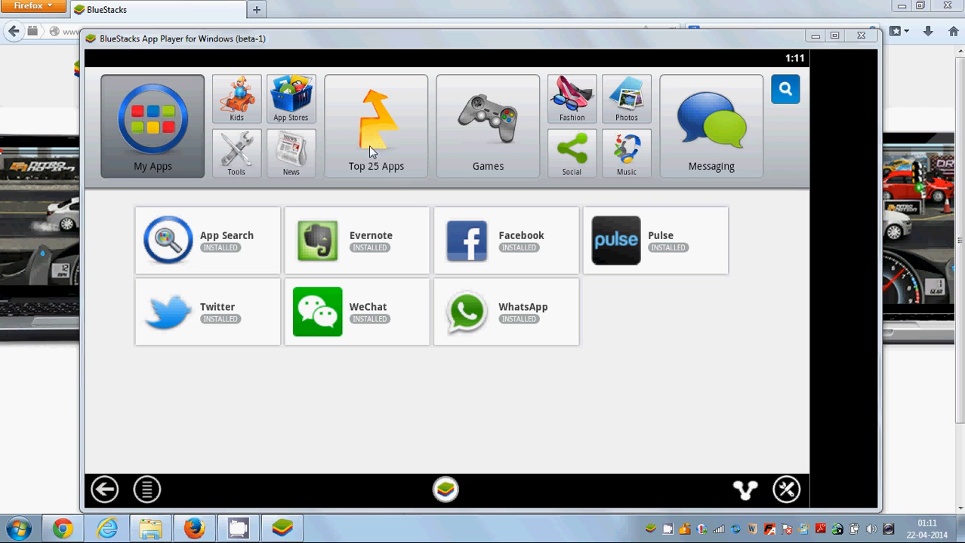
pyautogui.moveTo(373, 142)
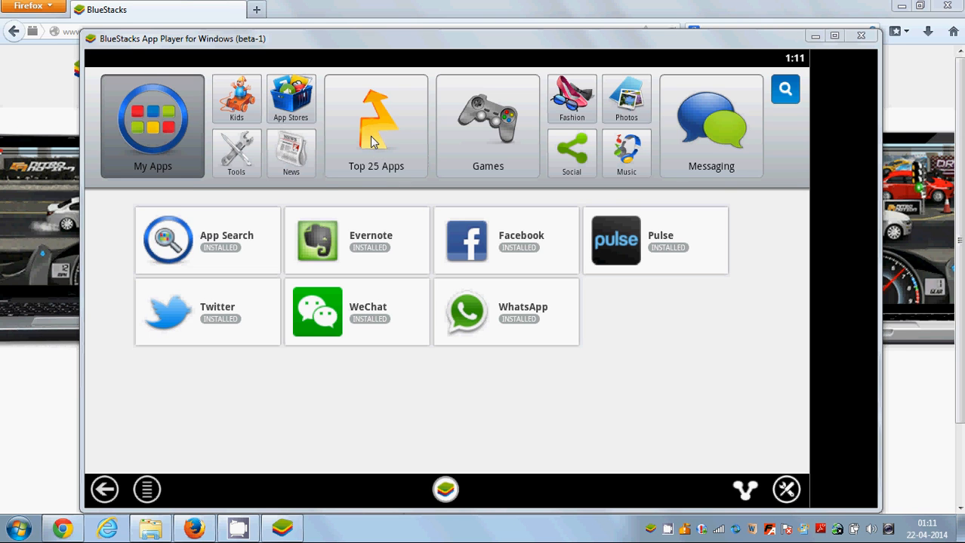
# Step: Browse the Top 25 Apps list and locate Talking Tom 2 to start its download
pyautogui.click(374, 125)
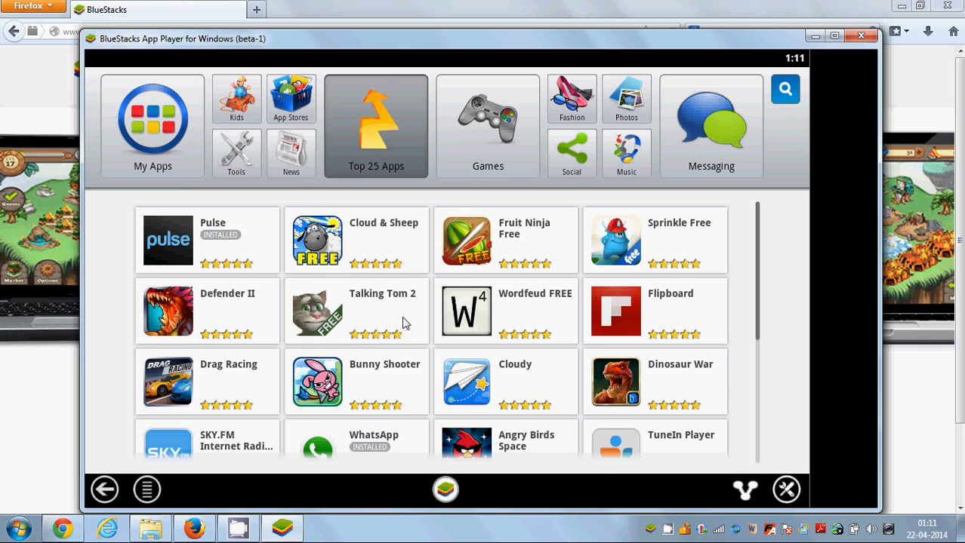
pyautogui.moveTo(347, 293)
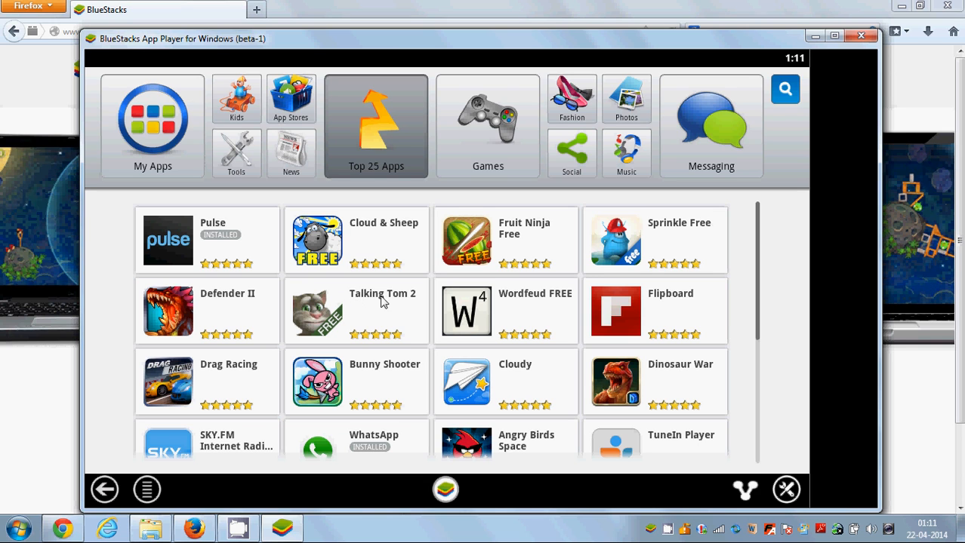
pyautogui.moveTo(329, 335)
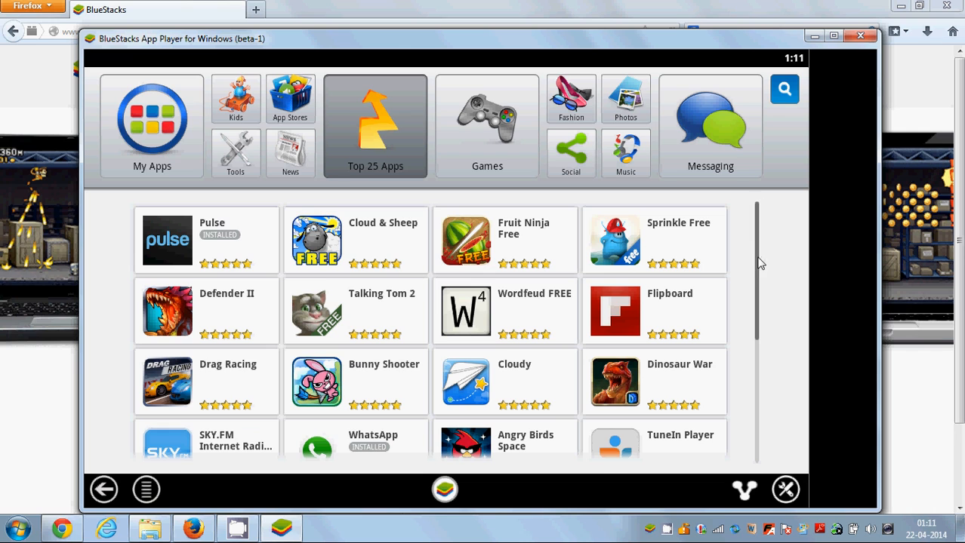
pyautogui.moveTo(759, 329)
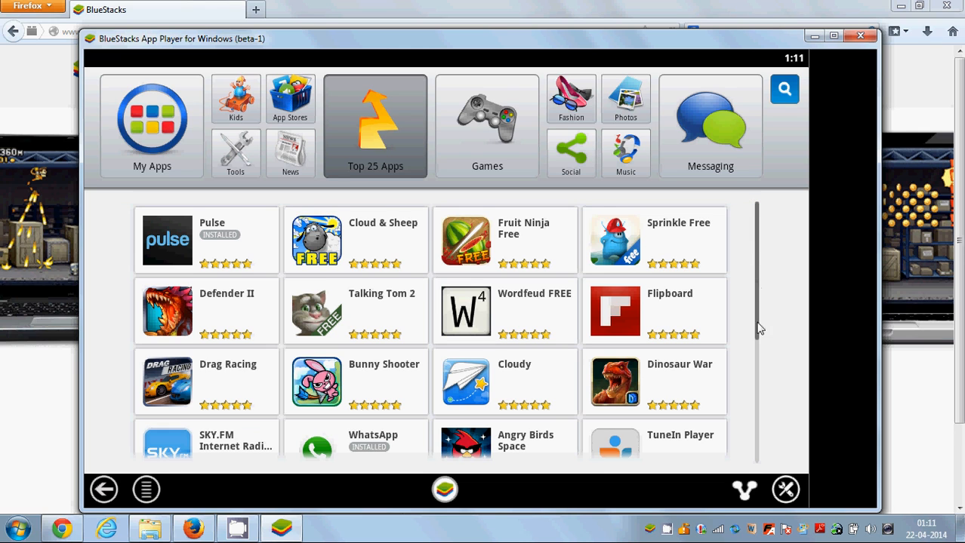
pyautogui.moveTo(748, 359)
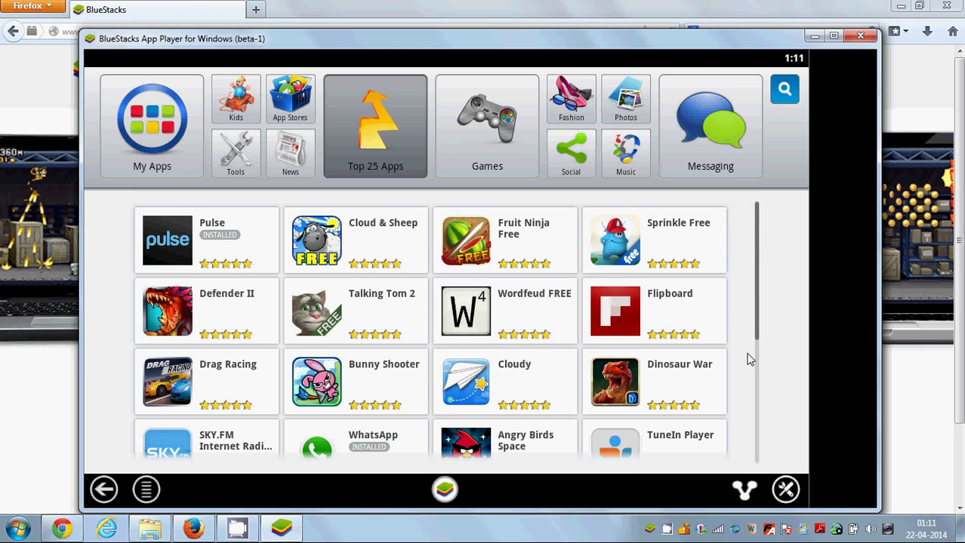
pyautogui.scroll(-3)
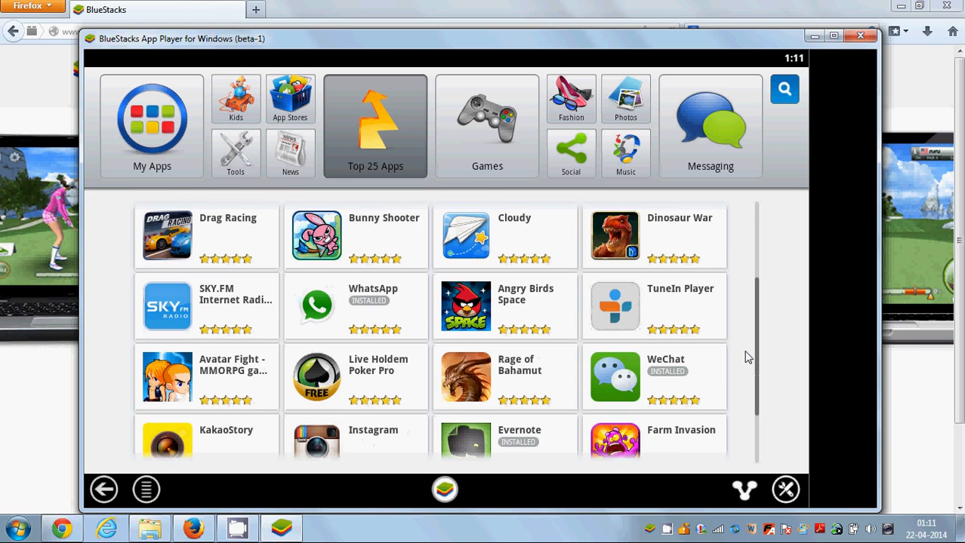
pyautogui.scroll(3)
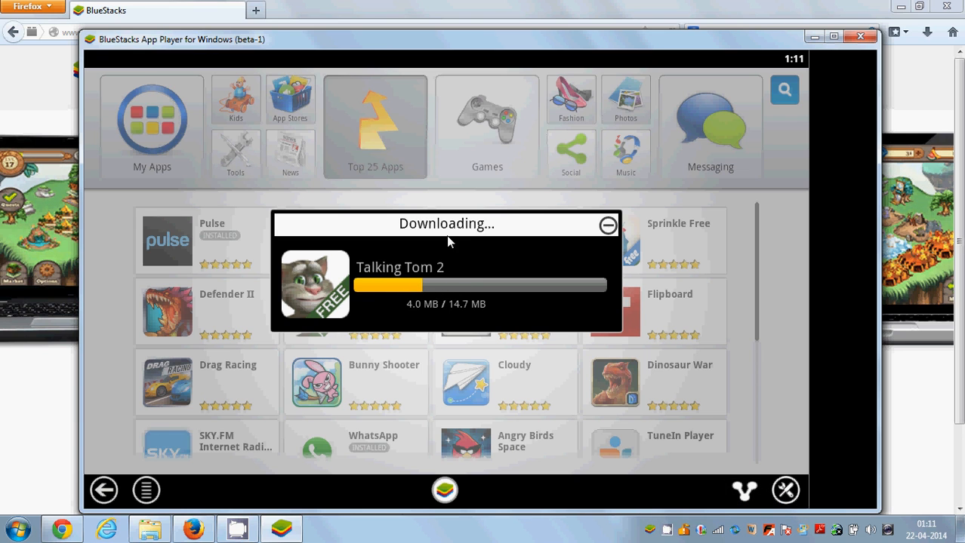
pyautogui.moveTo(489, 263)
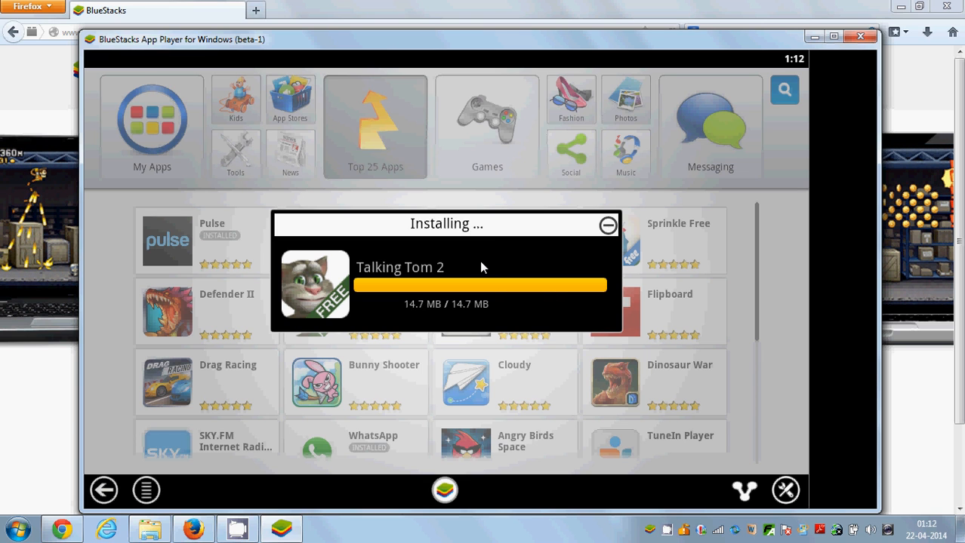
pyautogui.moveTo(411, 269)
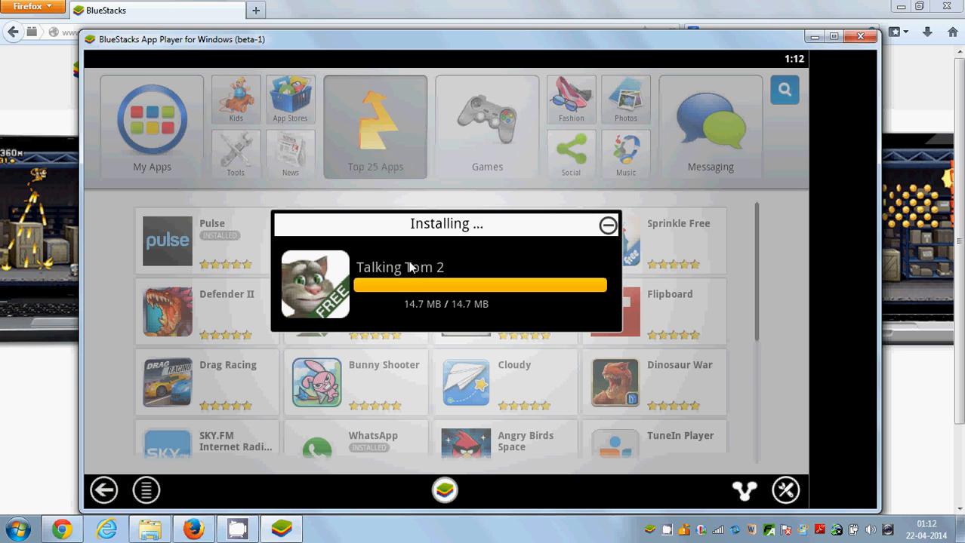
pyautogui.moveTo(413, 279)
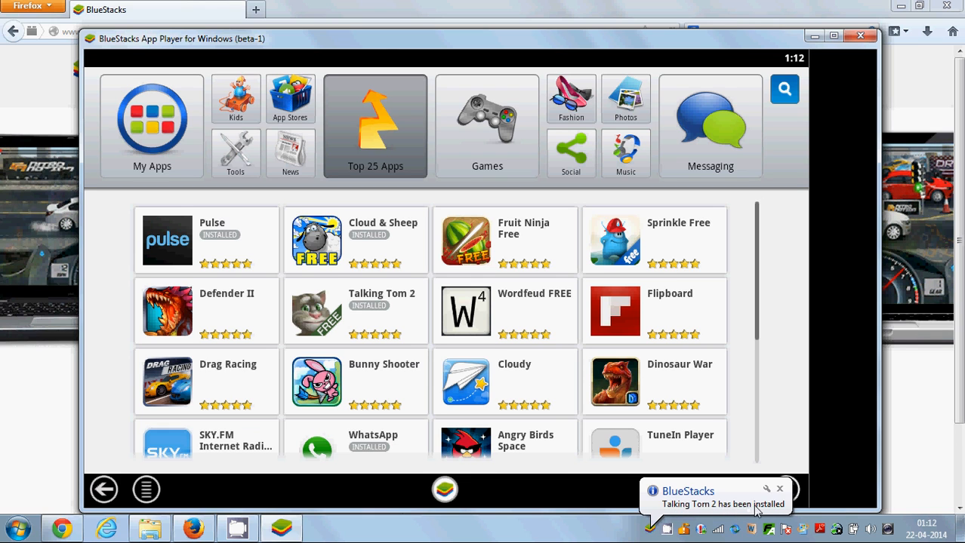
pyautogui.moveTo(794, 382)
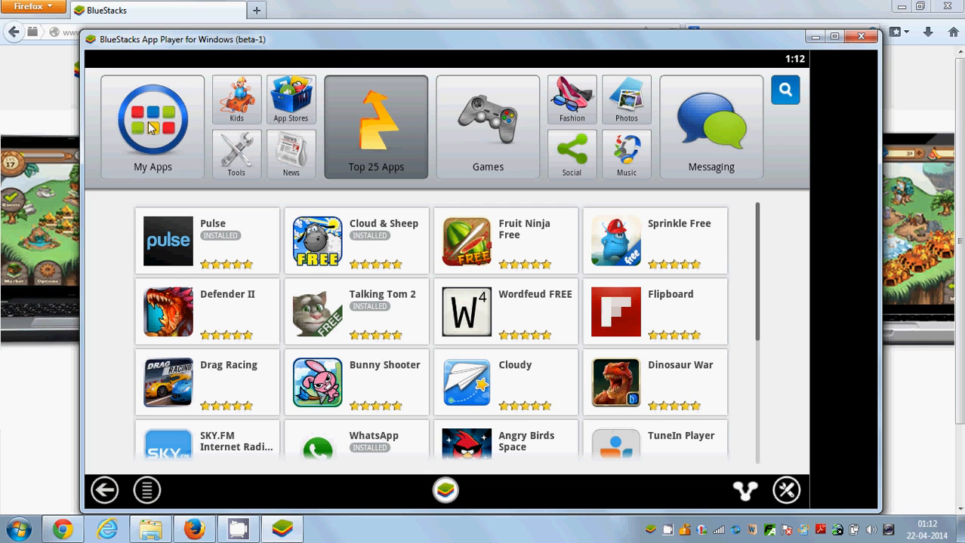
pyautogui.moveTo(119, 96)
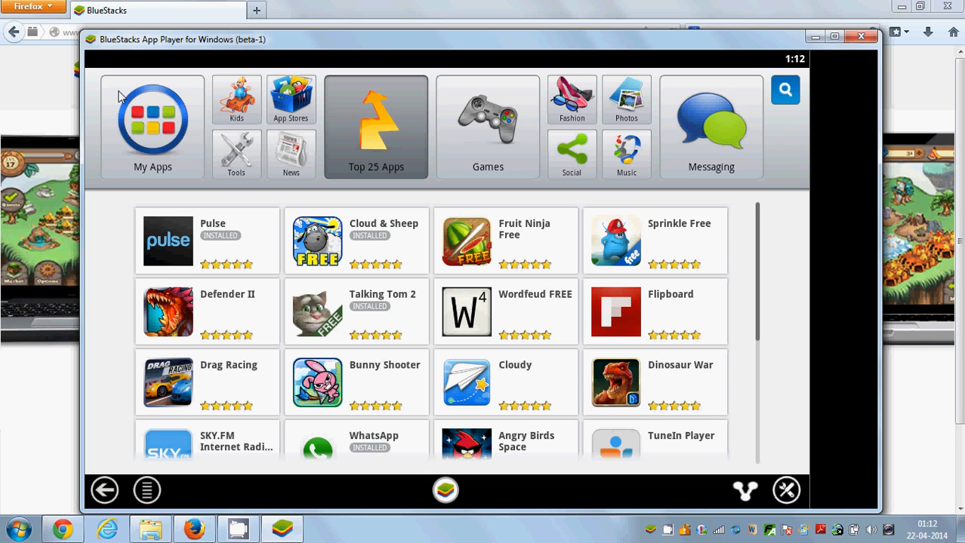
# Step: Show My Apps to confirm Talking Tom 2 is listed among the installed apps
pyautogui.click(150, 121)
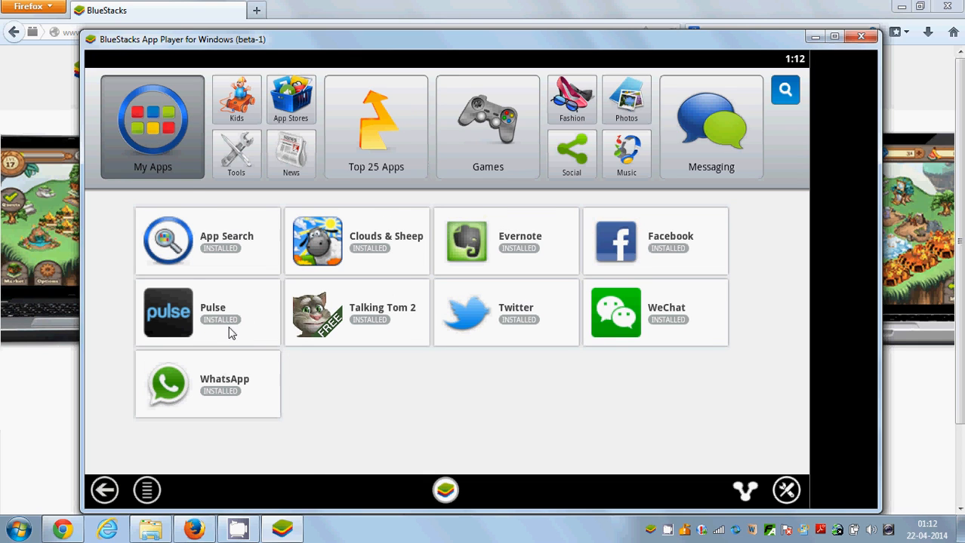